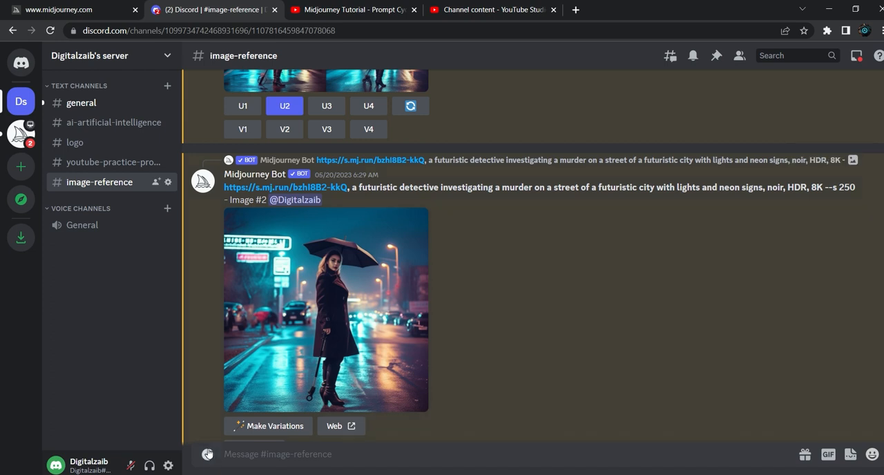
- Attach photo 18, the woman in a headscarf, from reference set 2 for upload
click(206, 453)
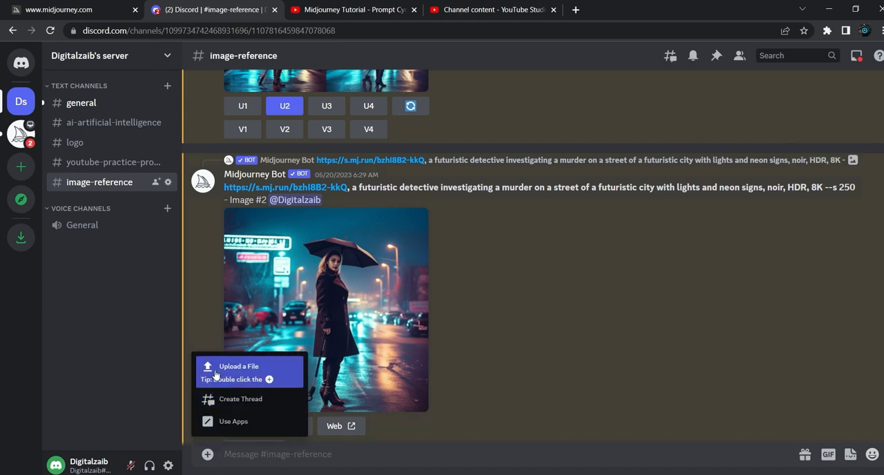
click(239, 366)
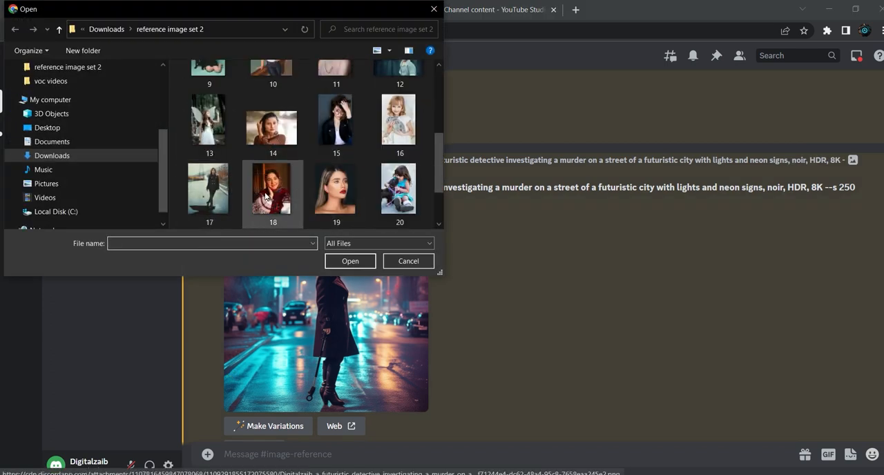
click(272, 188)
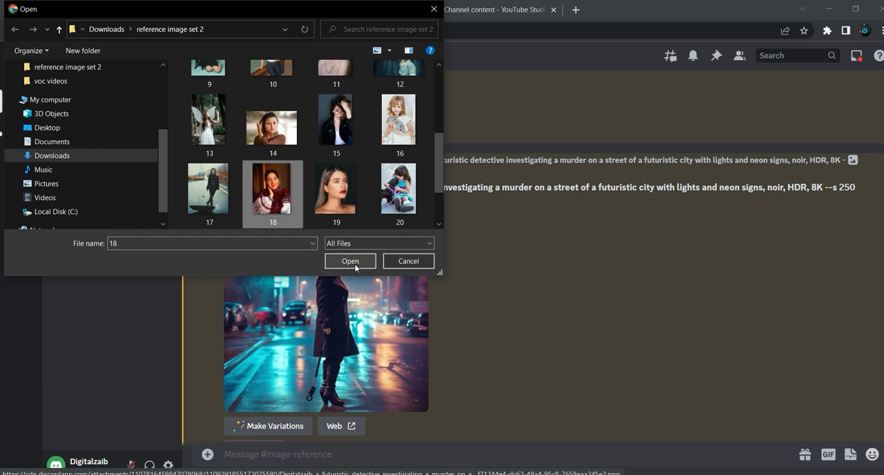
click(351, 261)
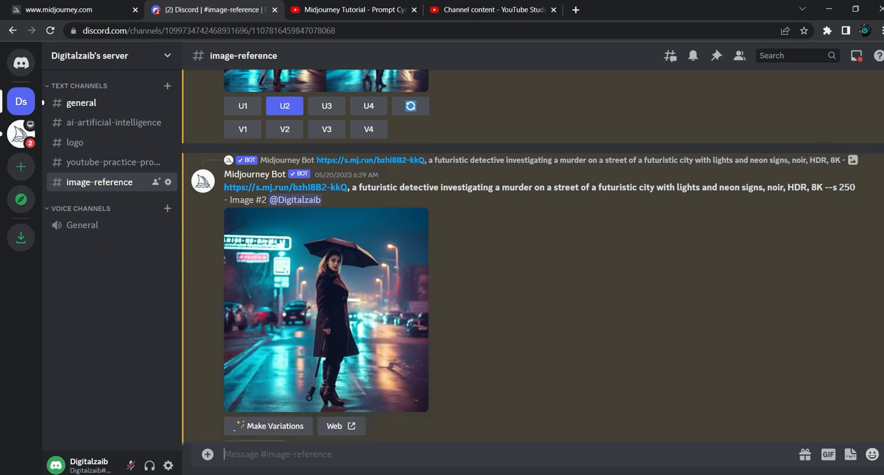
- Enlarge the posted headscarf photo and copy its image link for the prompt
scroll(down, 3)
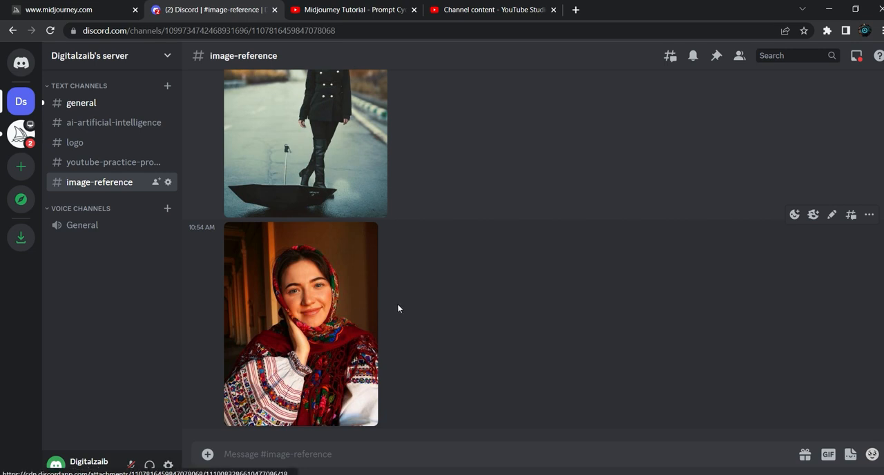
click(301, 323)
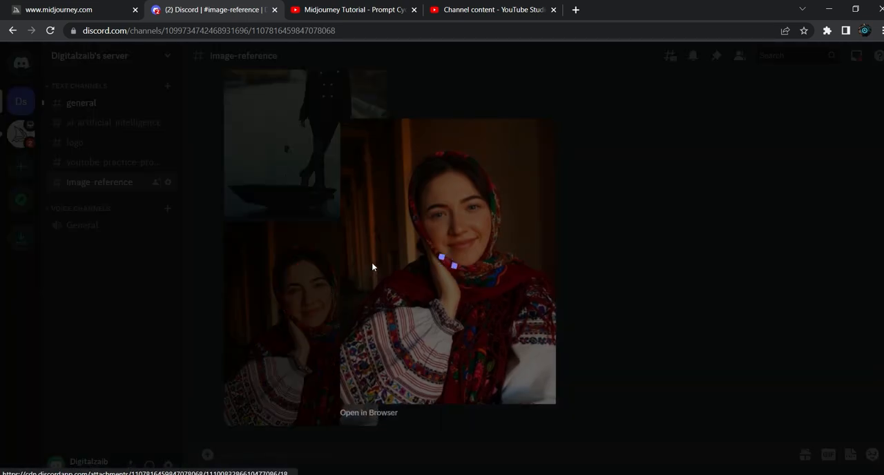
right_click(441, 266)
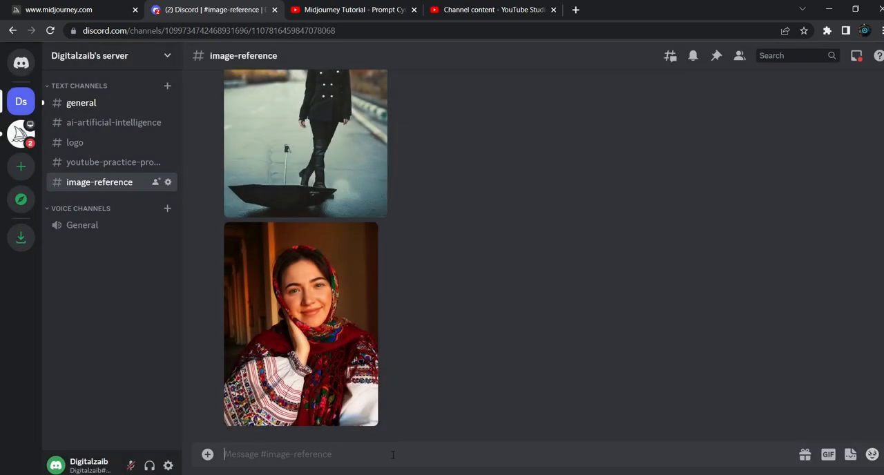
- Submit an /imagine prompt pairing the photo link with a cyberpunk futuristic poster description, realistic, cinematic, 4k
text(/imagine)
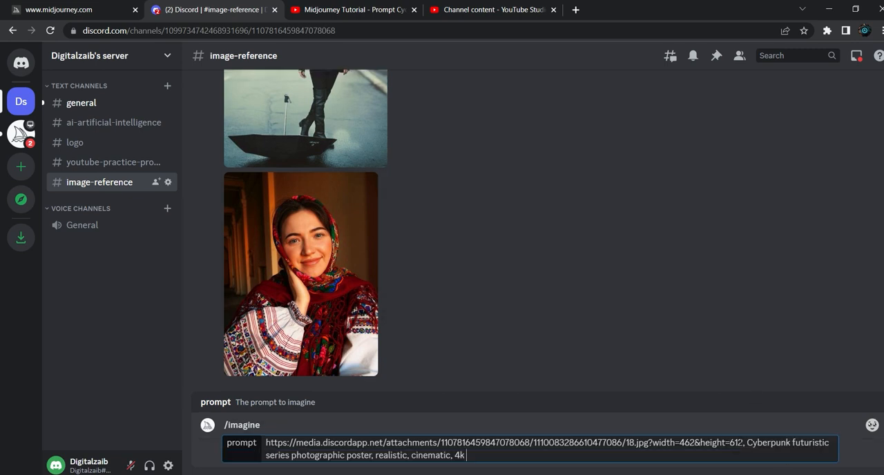
drag(746, 443, 465, 456)
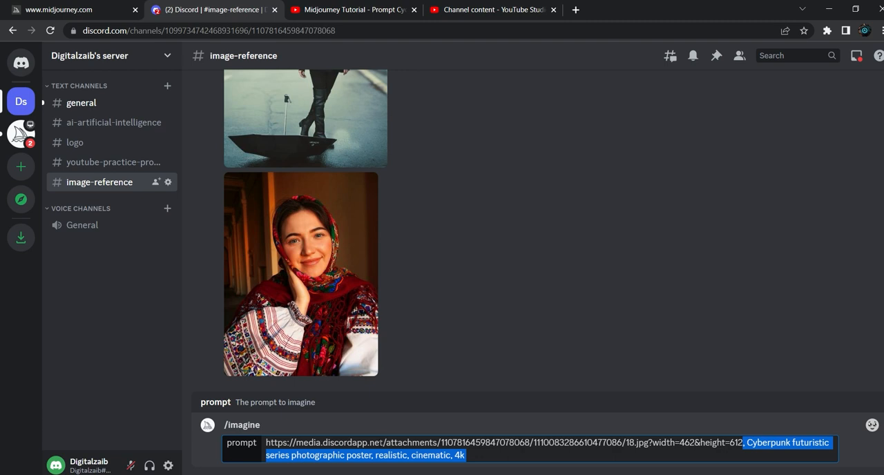
click(476, 455)
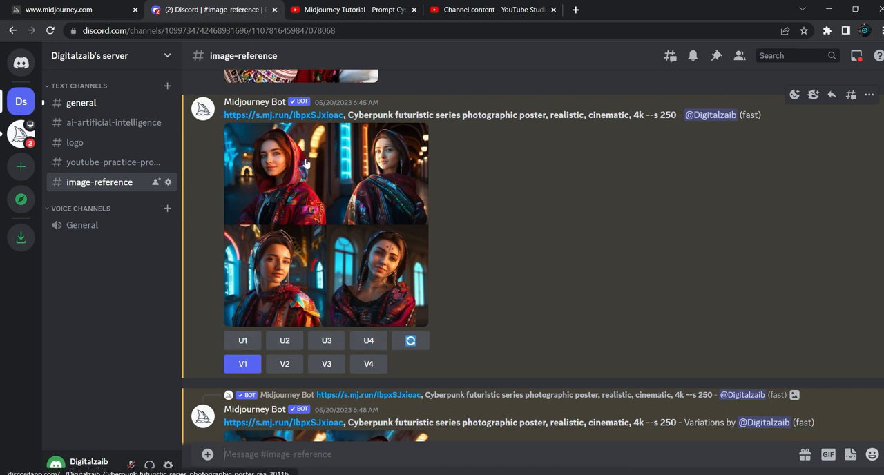
mouse_move(387, 190)
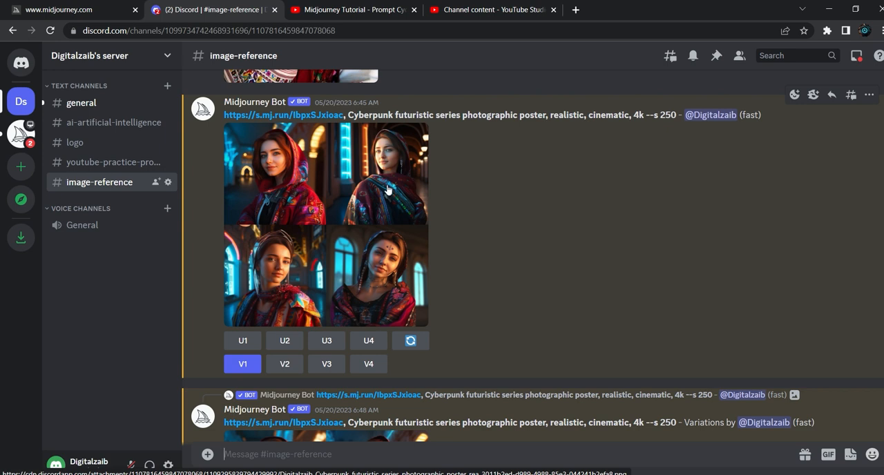
mouse_move(500, 282)
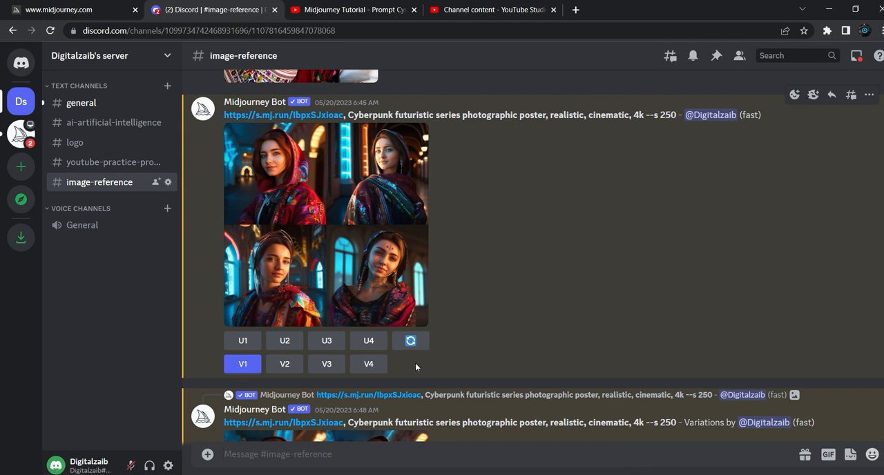
mouse_move(377, 173)
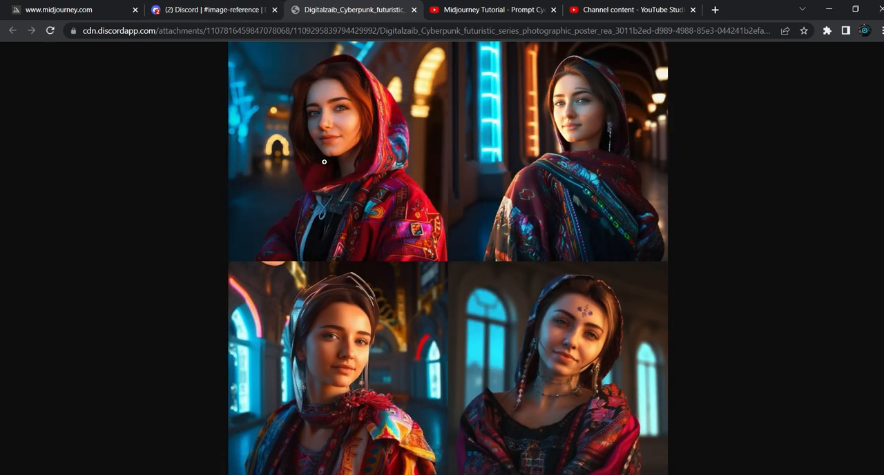
mouse_move(358, 236)
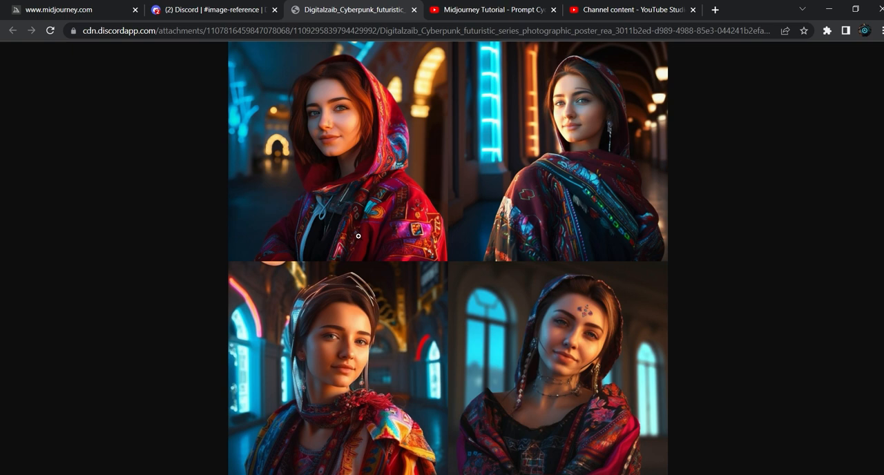
- View the four hooded red-jacket variations grid full size in its own browser tab, then return to the channel
click(215, 10)
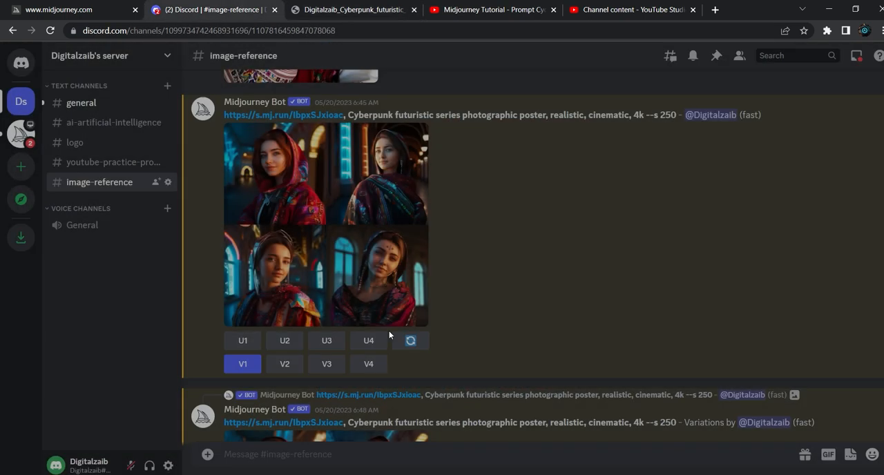
click(325, 172)
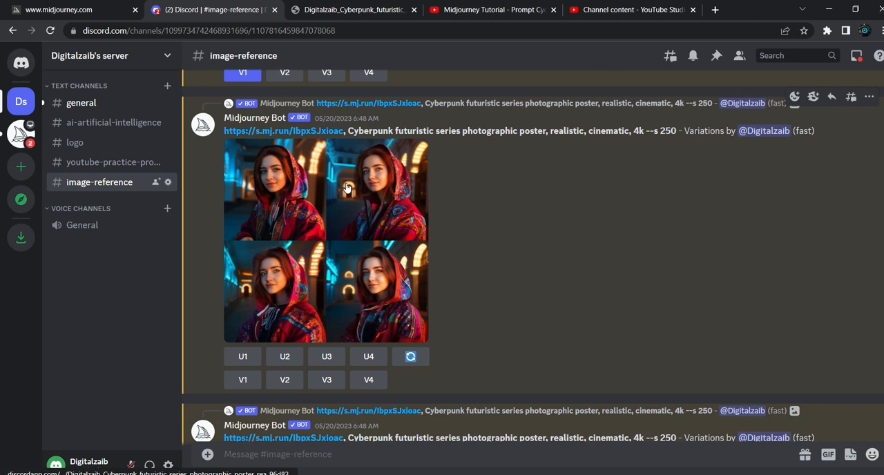
click(324, 189)
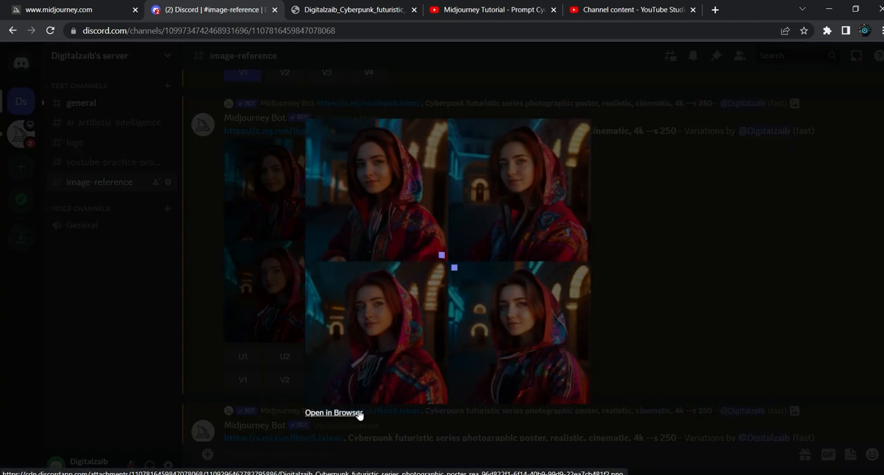
click(333, 412)
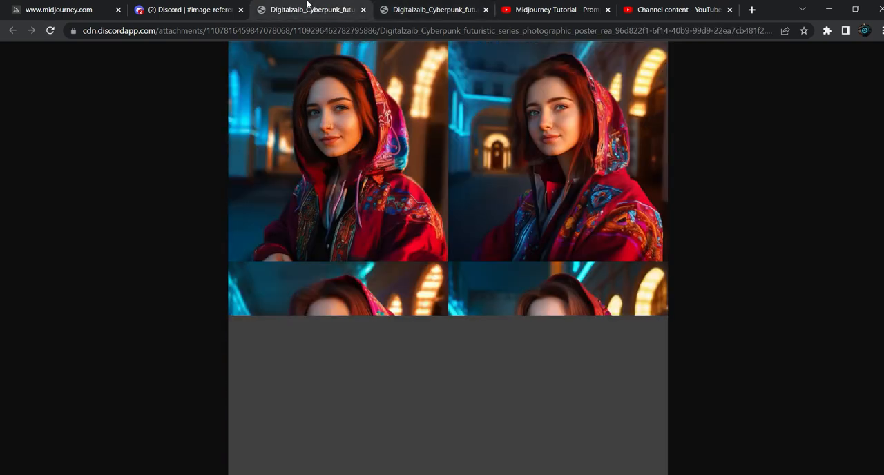
scroll(down, 3)
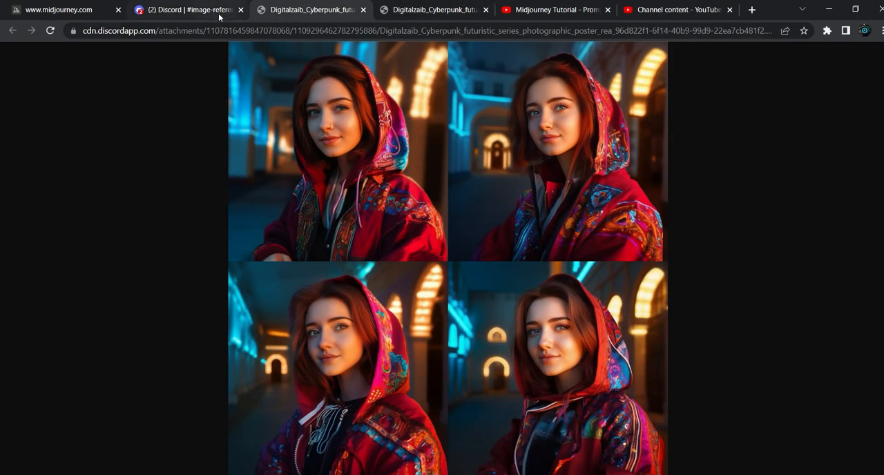
click(186, 9)
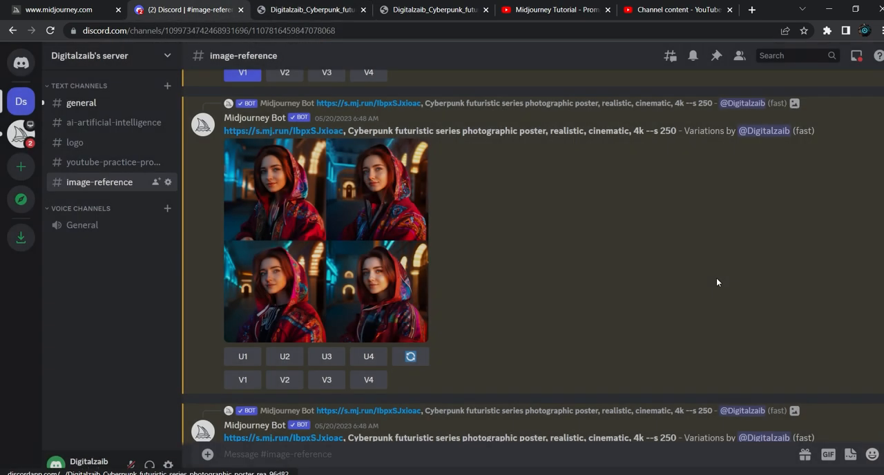
mouse_move(436, 358)
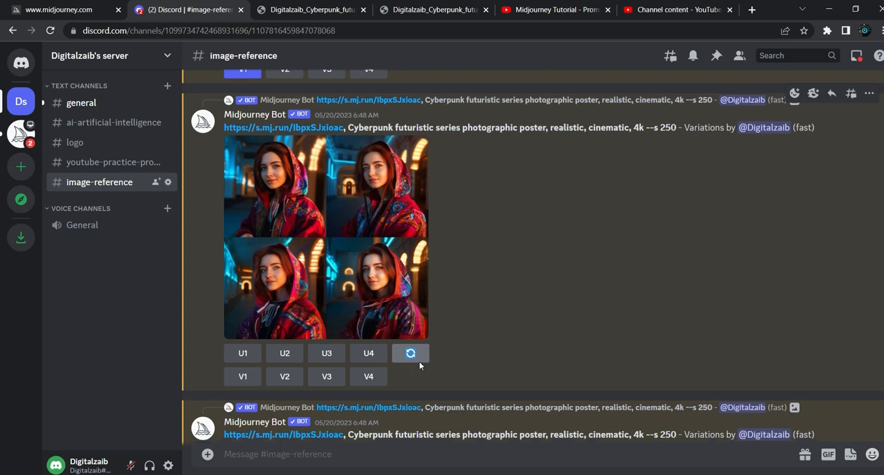
- View the next hooded-woman variations grid full size in a new browser tab
click(368, 353)
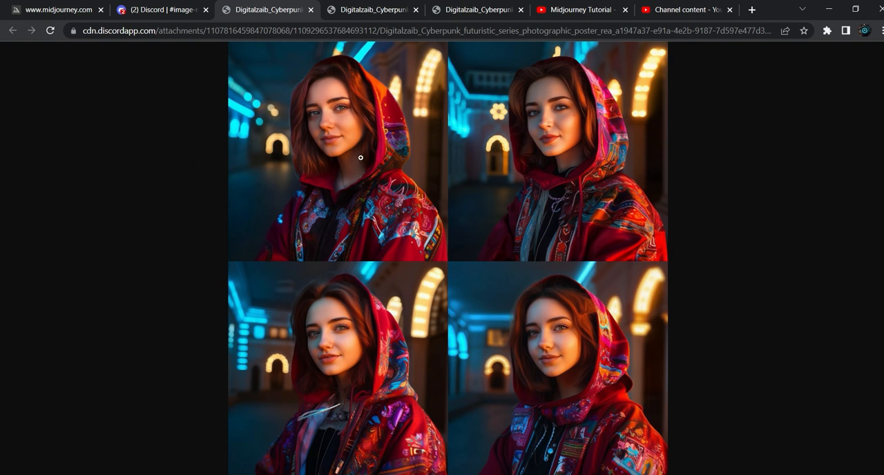
mouse_move(350, 146)
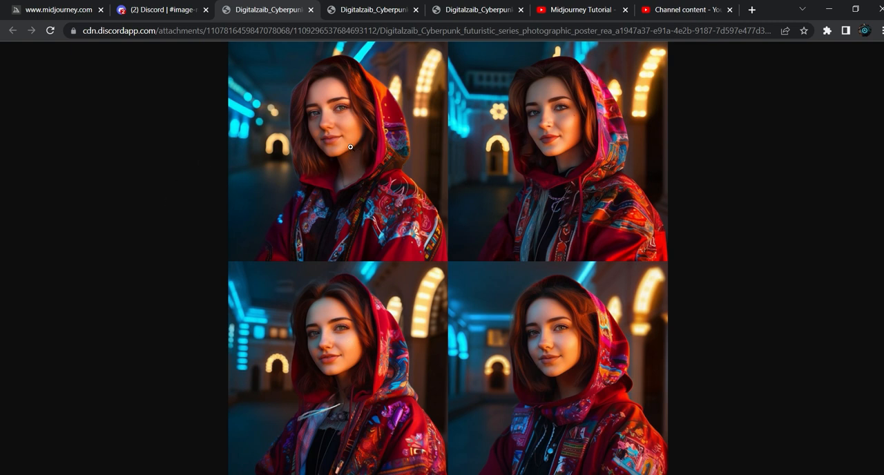
- Upscale hooded portrait #4 and view the enlarged image full size in a browser tab
click(161, 9)
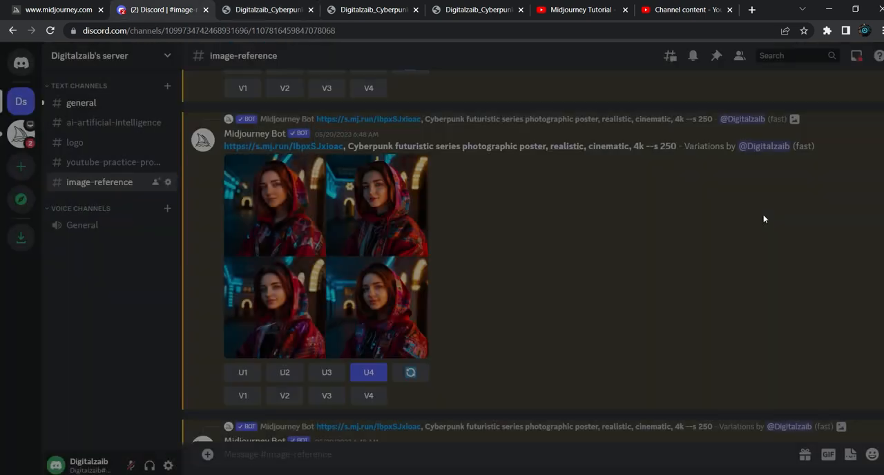
mouse_move(340, 183)
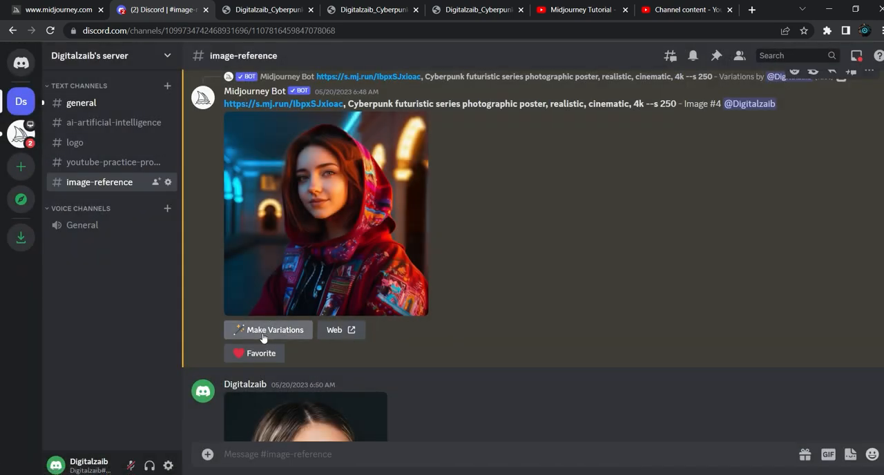
click(324, 214)
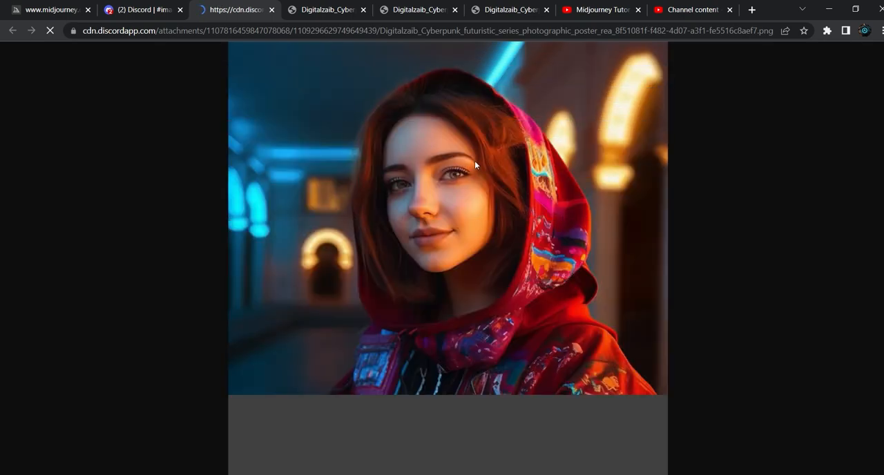